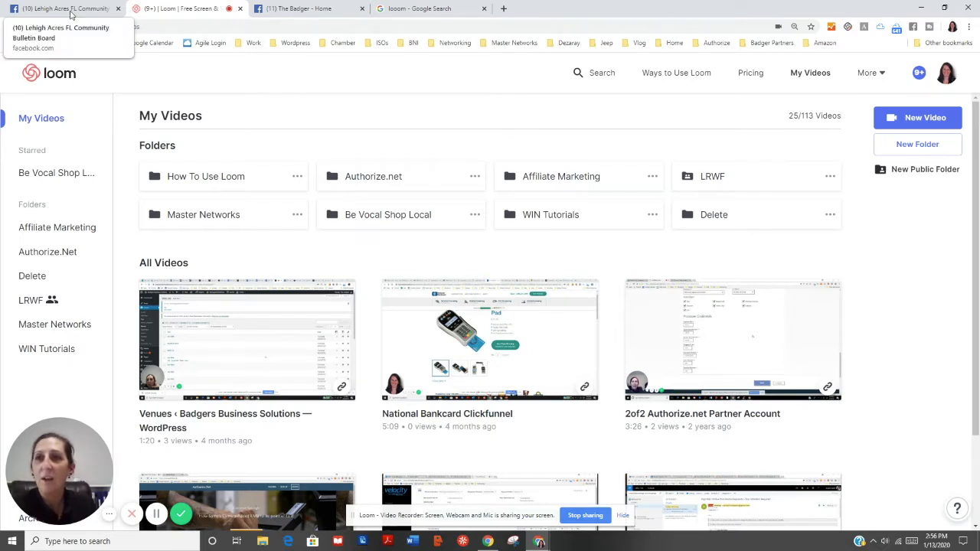
Step: Switch the browser from Loom to the Lehigh Acres FL Community Bulletin Board group
left_click(61, 12)
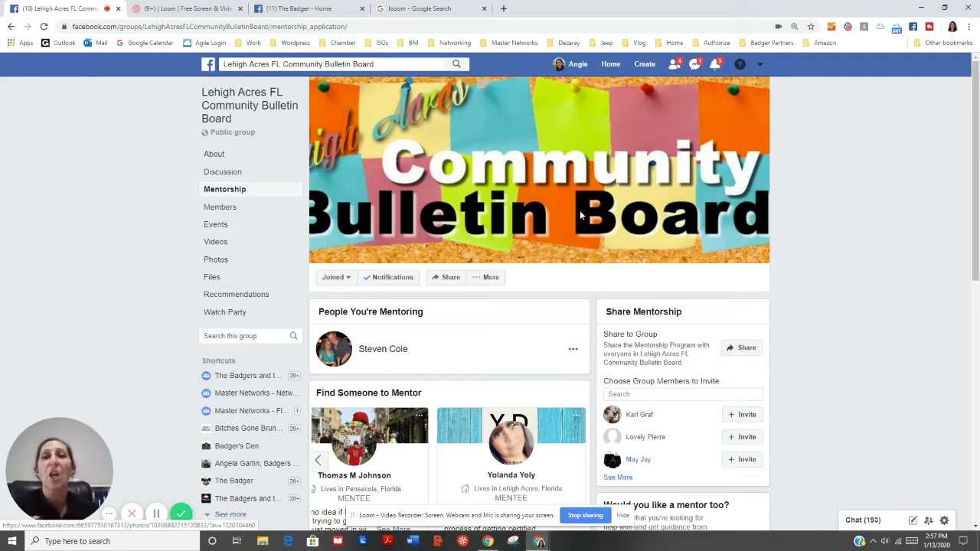
mouse_move(547, 205)
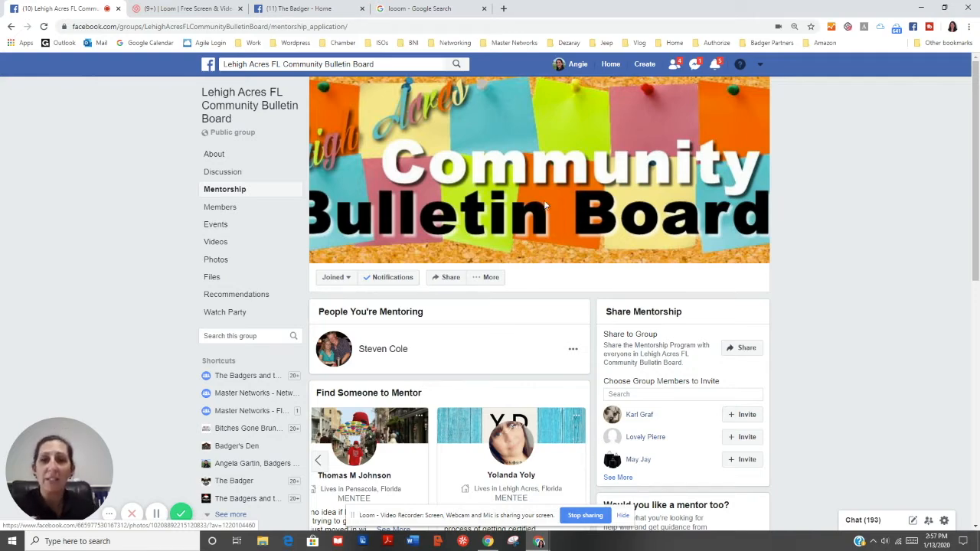
mouse_move(224, 189)
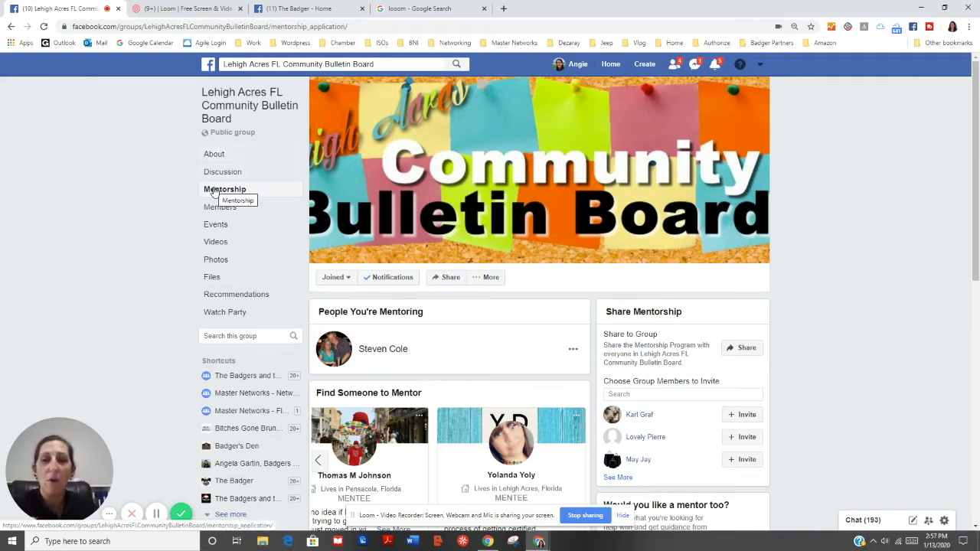
mouse_move(297, 197)
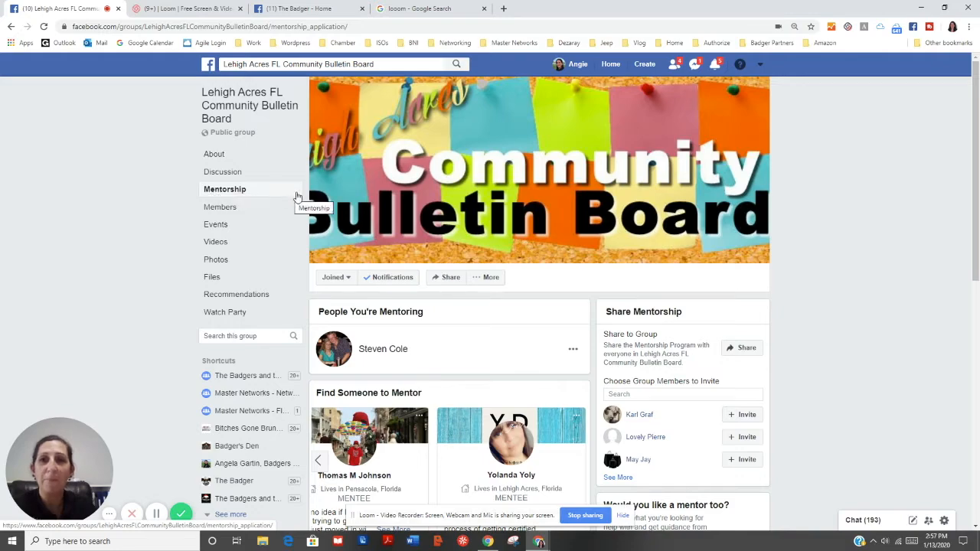
scroll("down", 3)
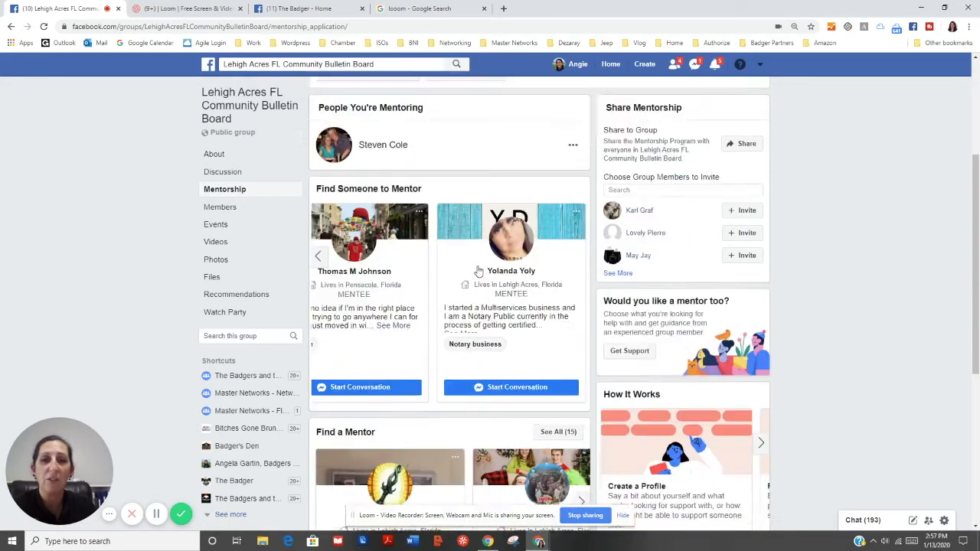
scroll("down", 3)
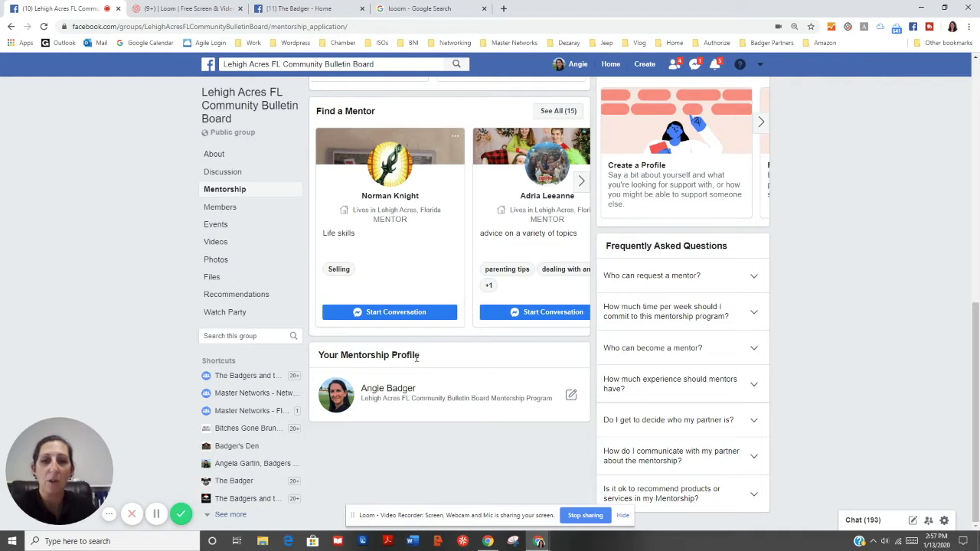
mouse_move(424, 358)
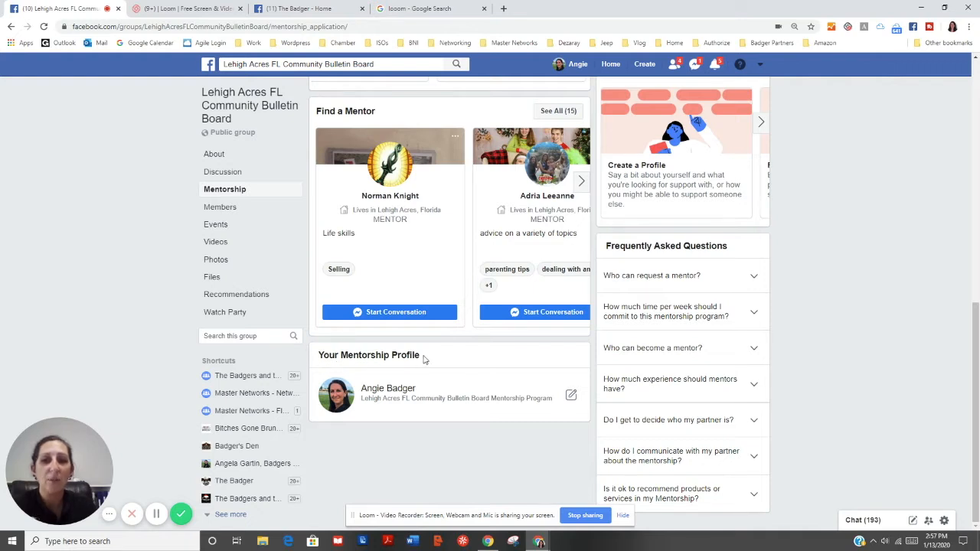
mouse_move(408, 352)
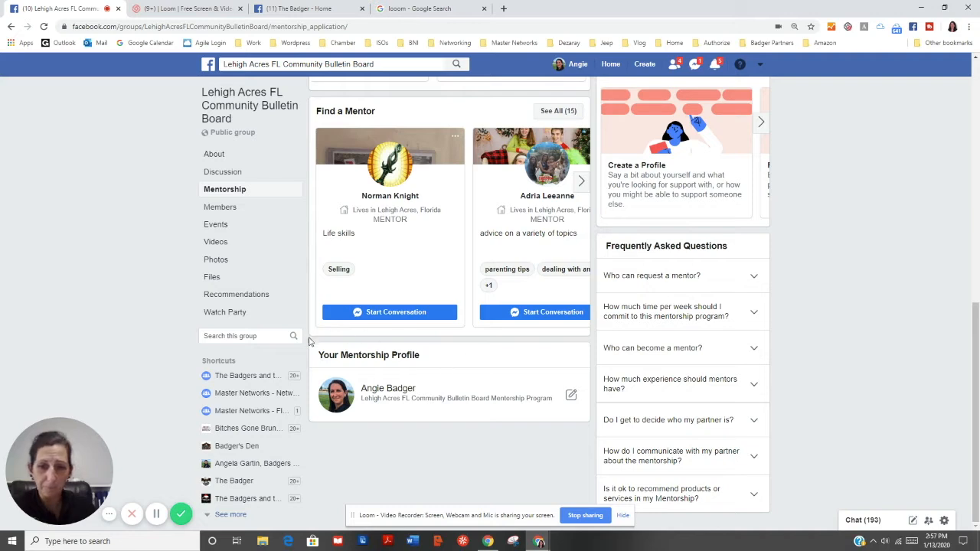
mouse_move(443, 365)
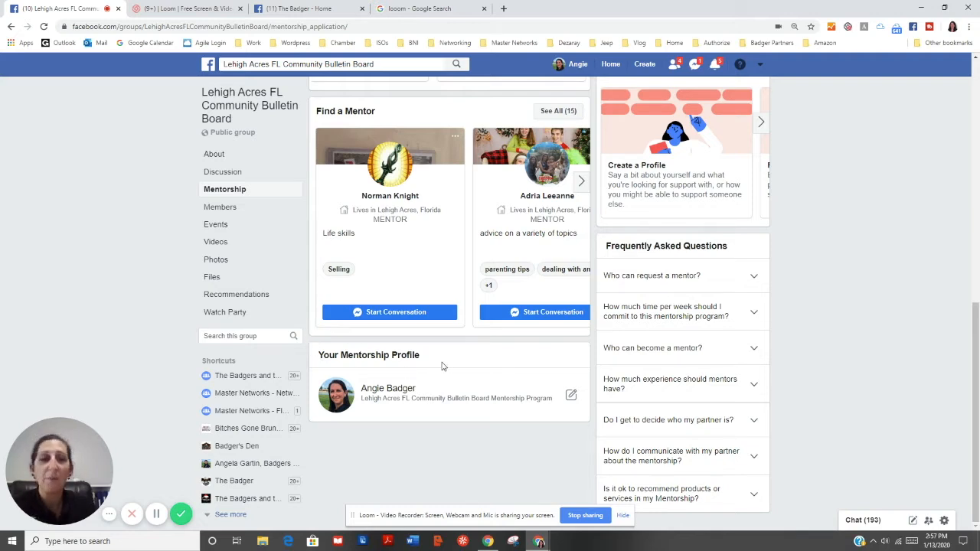
mouse_move(570, 395)
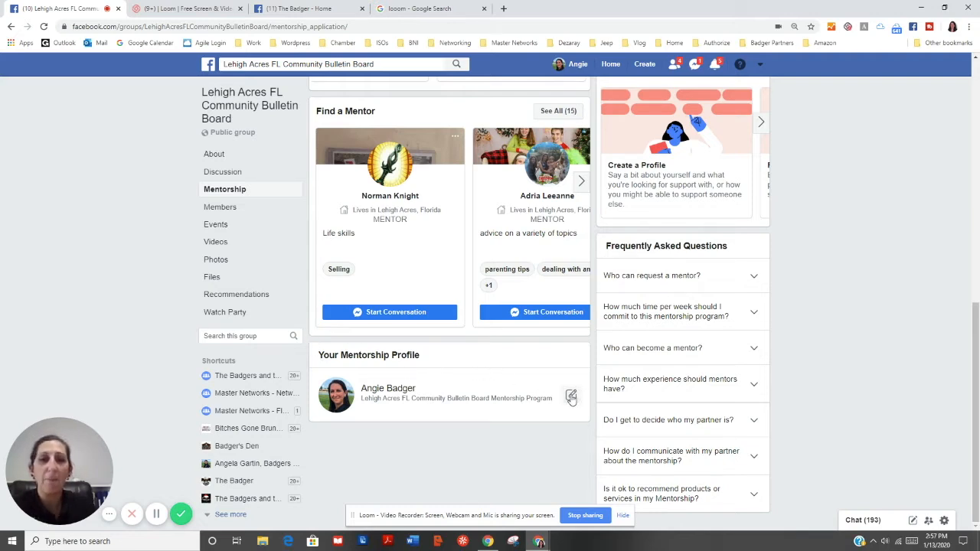
Step: Show the full list of all 15 mentors in the Find a Mentor section
left_click(572, 395)
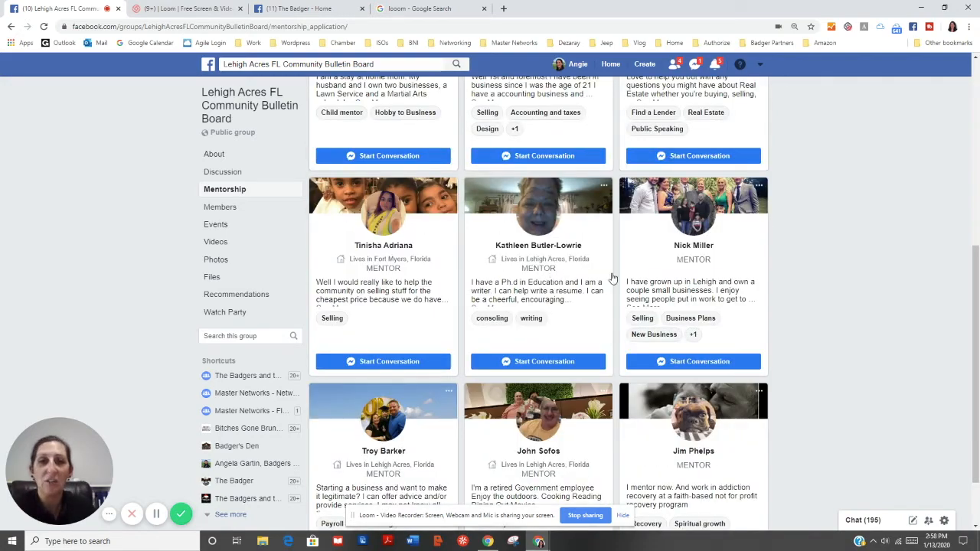
scroll("up", 3)
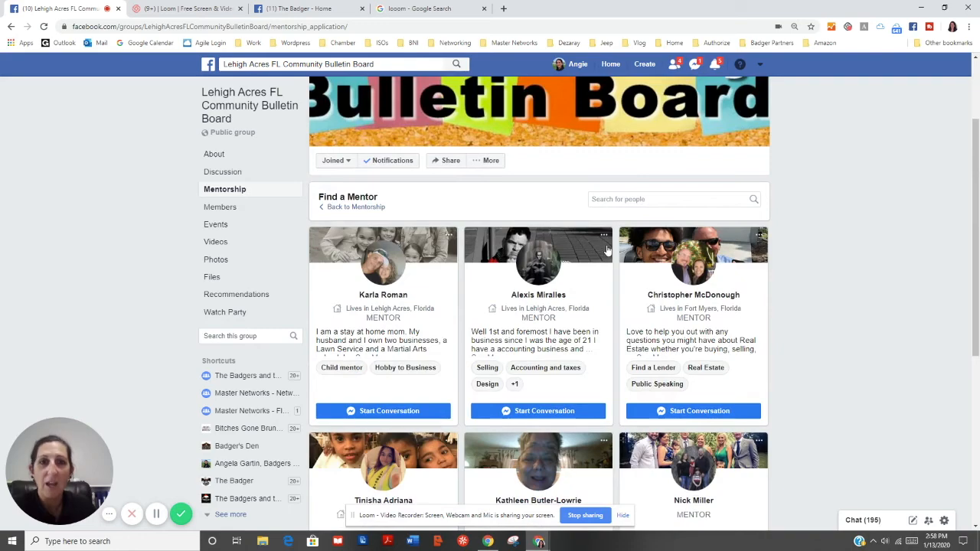
scroll("down", 3)
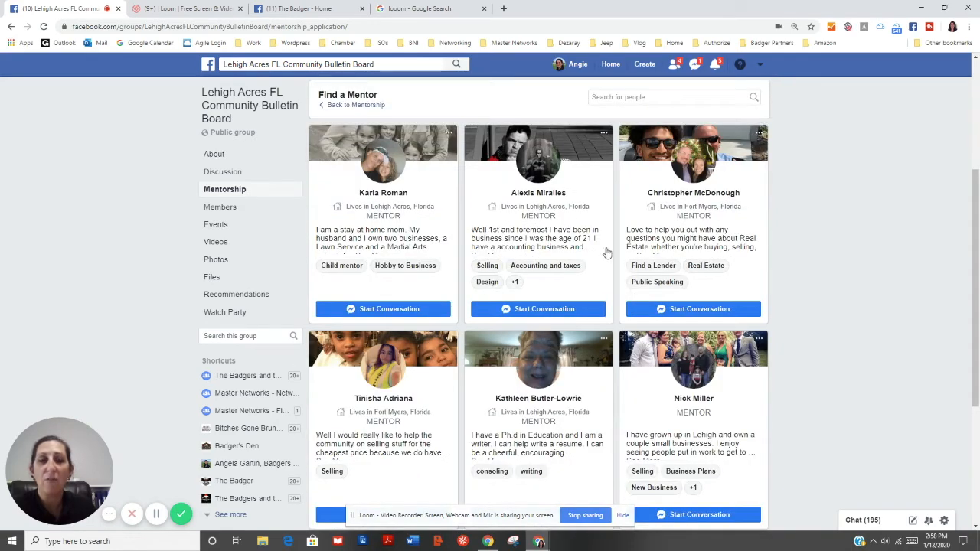
scroll("down", 3)
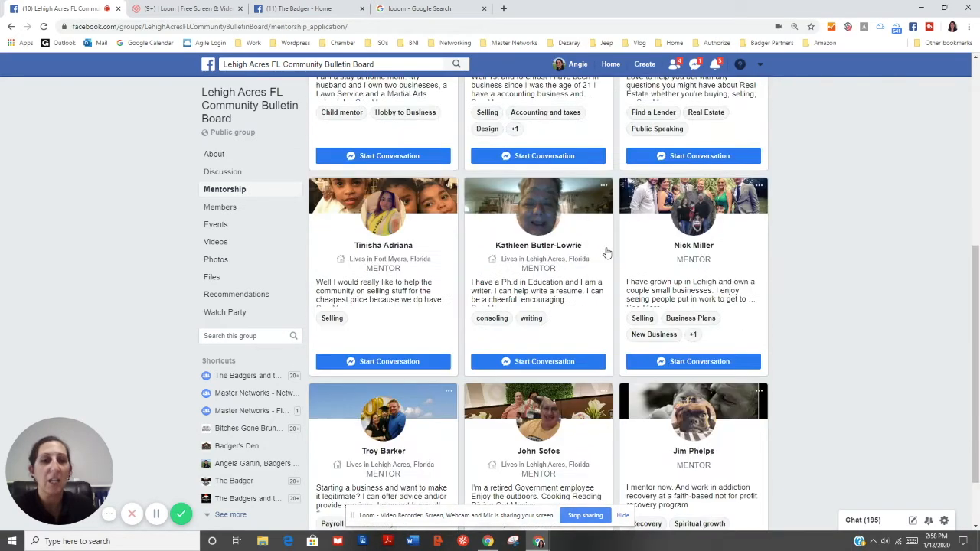
scroll("down", 3)
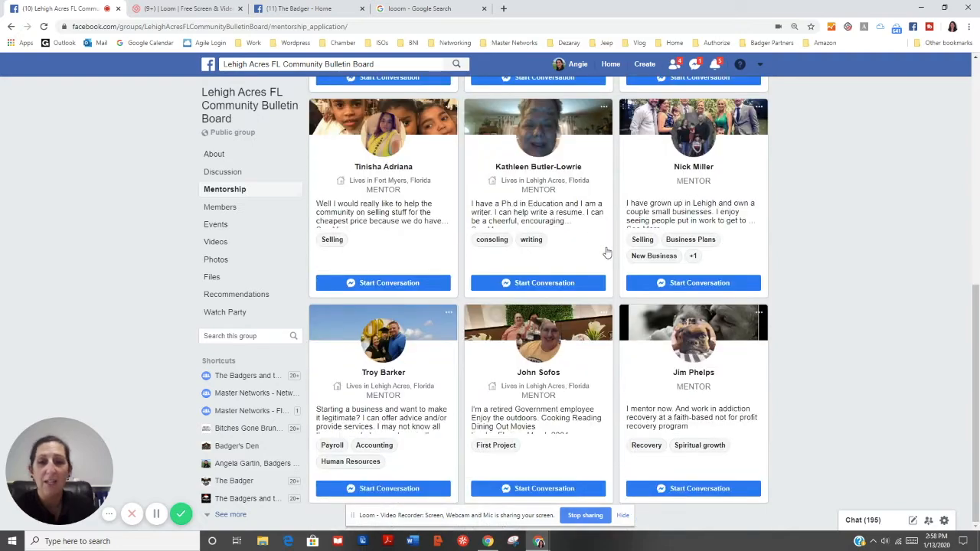
scroll("down", 3)
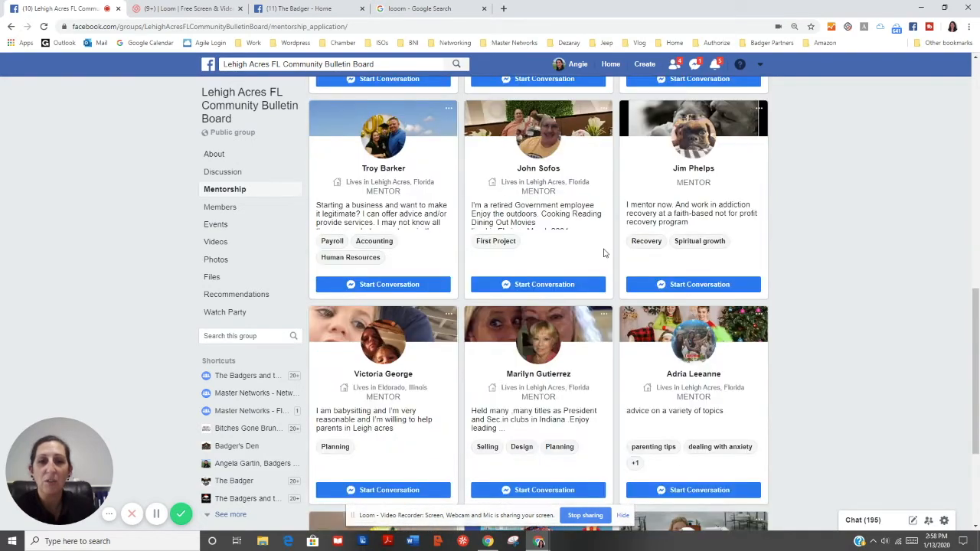
scroll("down", 3)
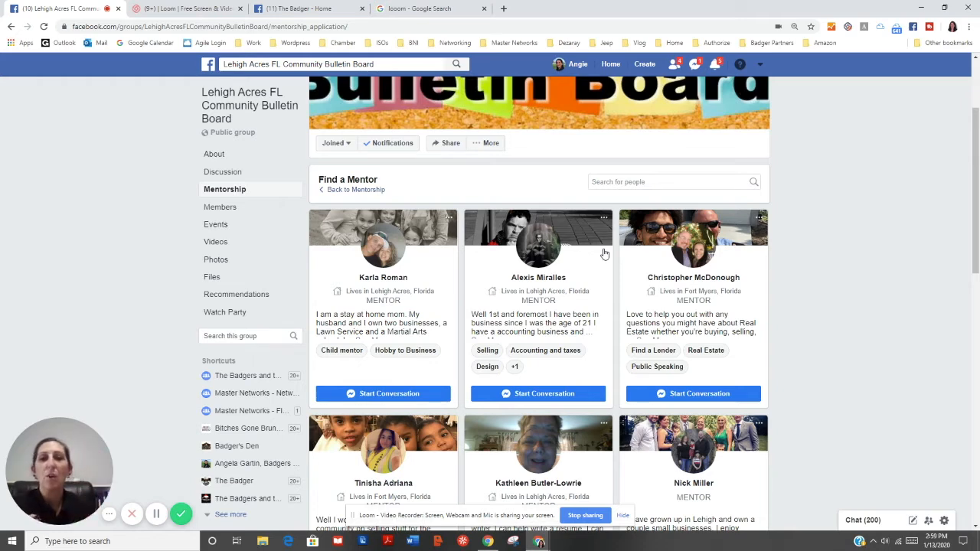
mouse_move(538, 185)
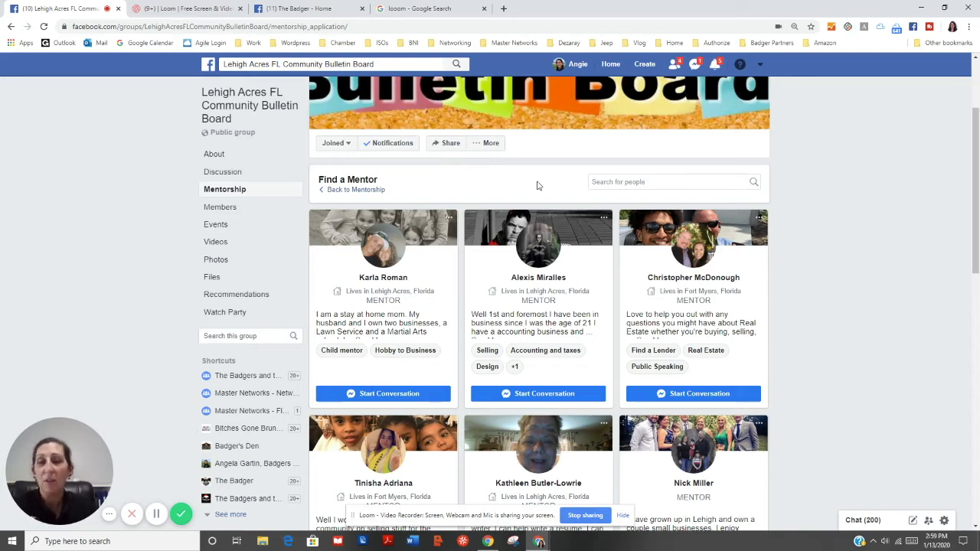
scroll("down", 3)
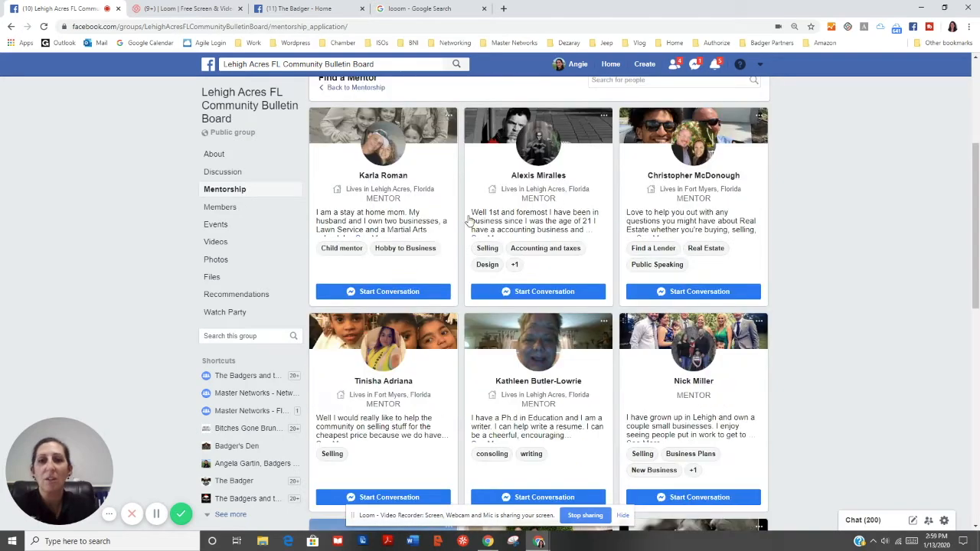
scroll("up", 3)
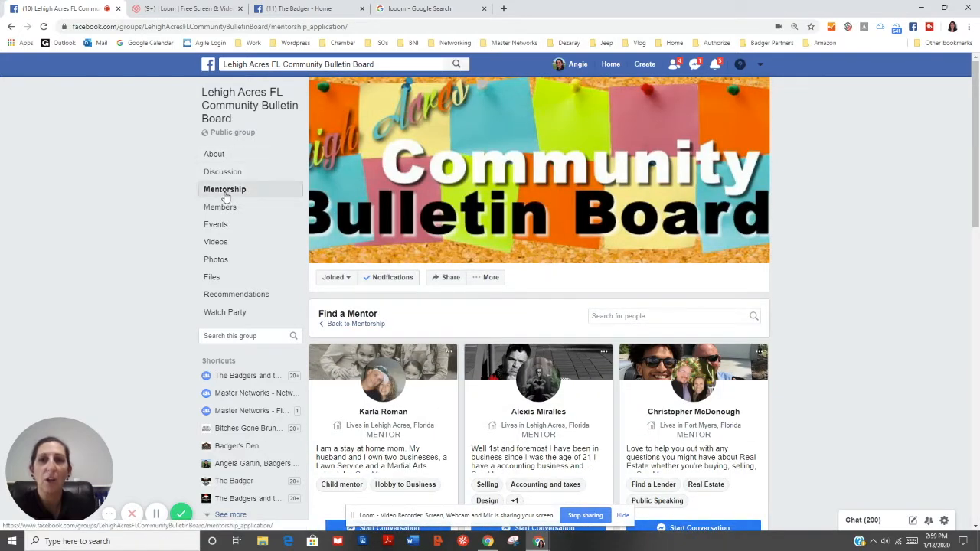
left_click(224, 190)
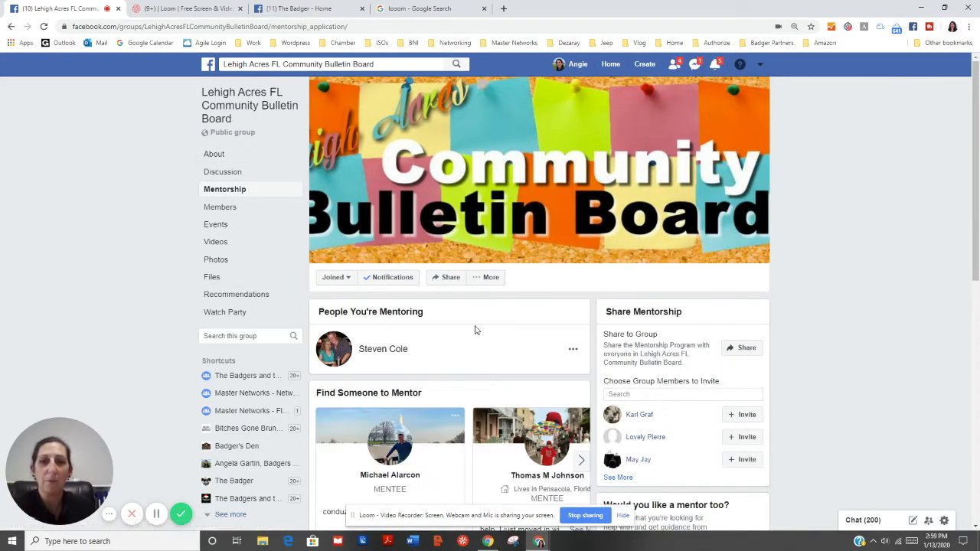
scroll("down", 3)
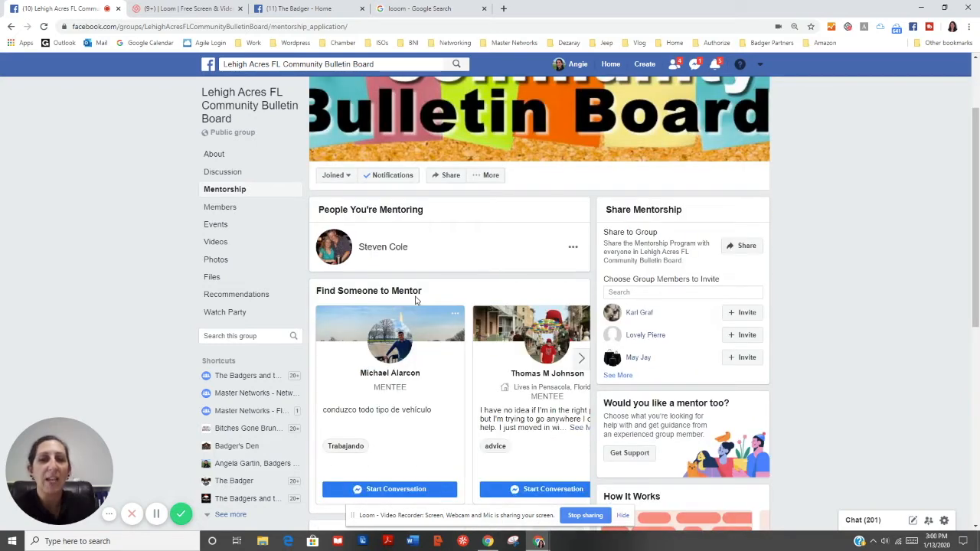
mouse_move(455, 295)
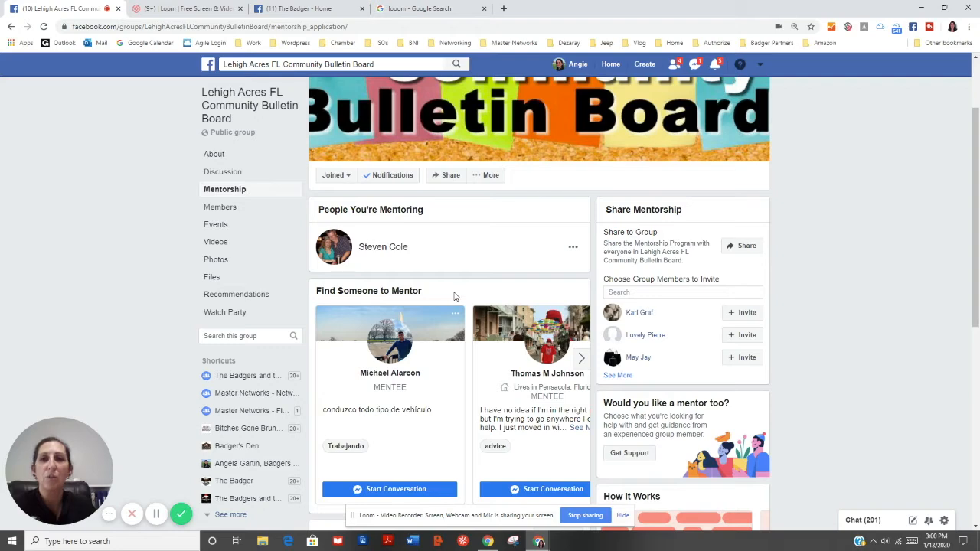
scroll("down", 3)
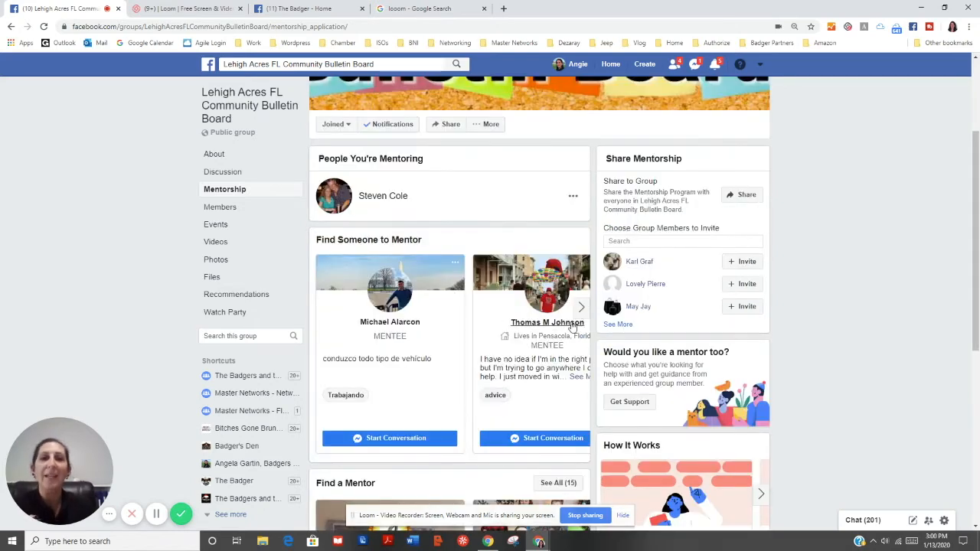
left_click(581, 307)
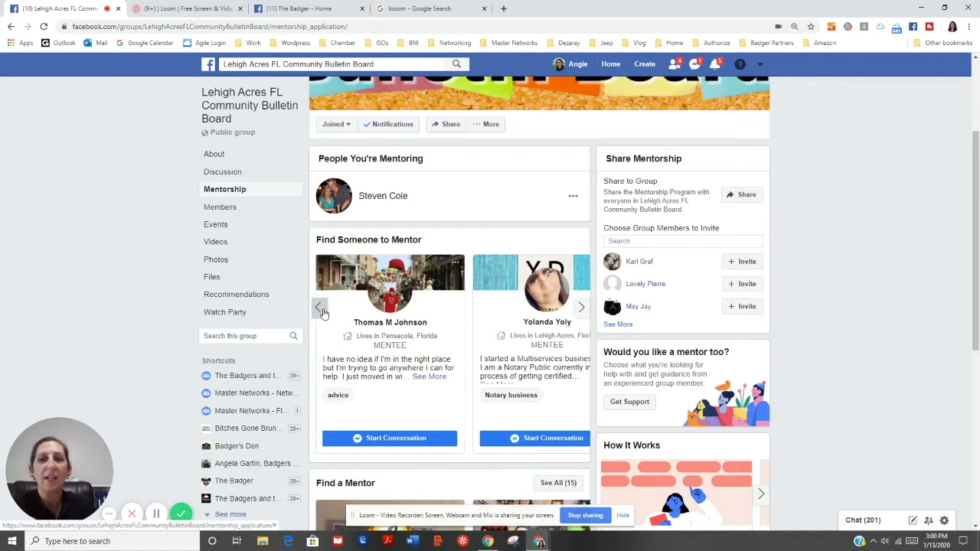
left_click(320, 307)
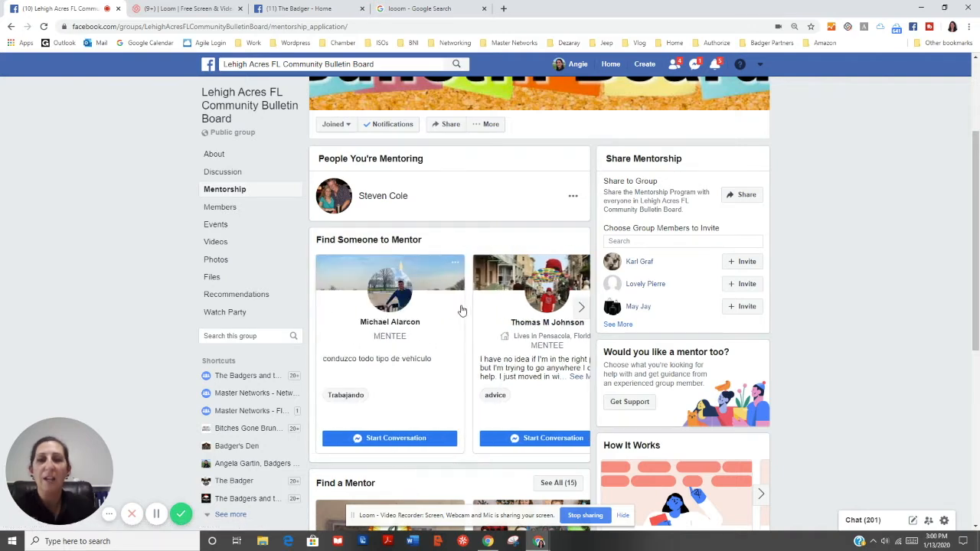
mouse_move(458, 310)
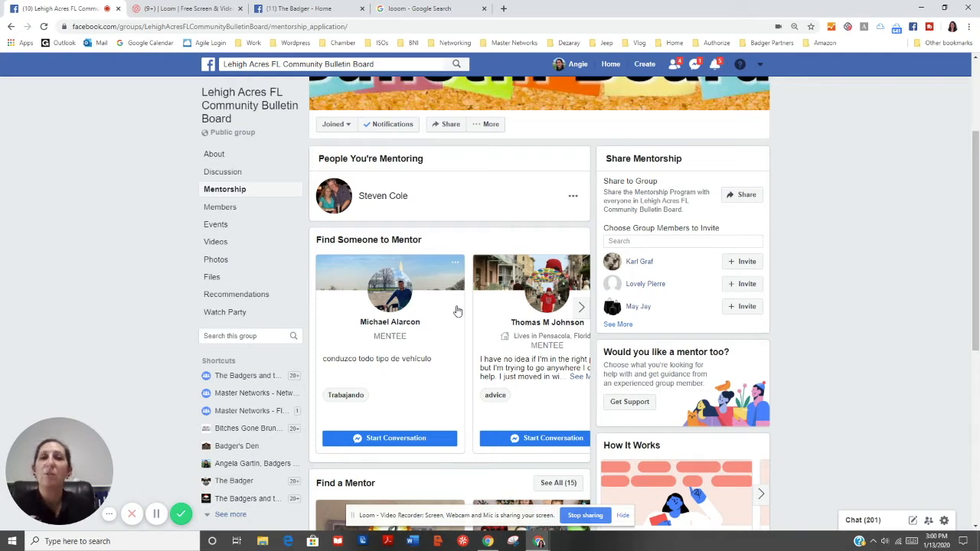
mouse_move(386, 160)
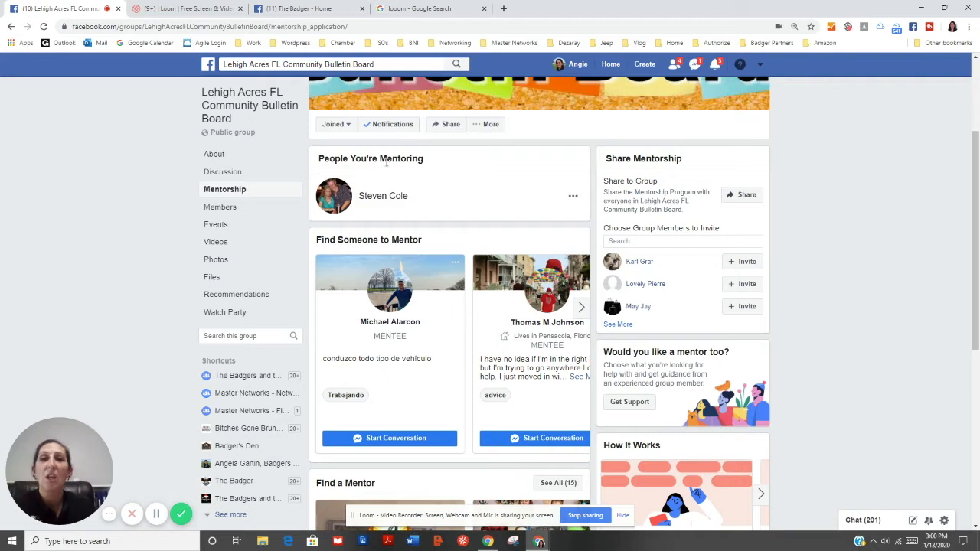
mouse_move(472, 160)
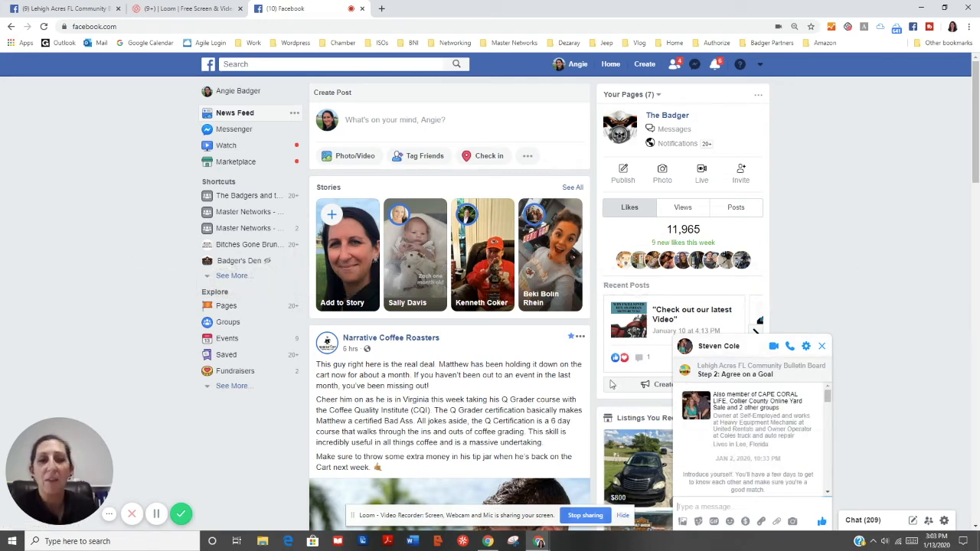
mouse_move(857, 413)
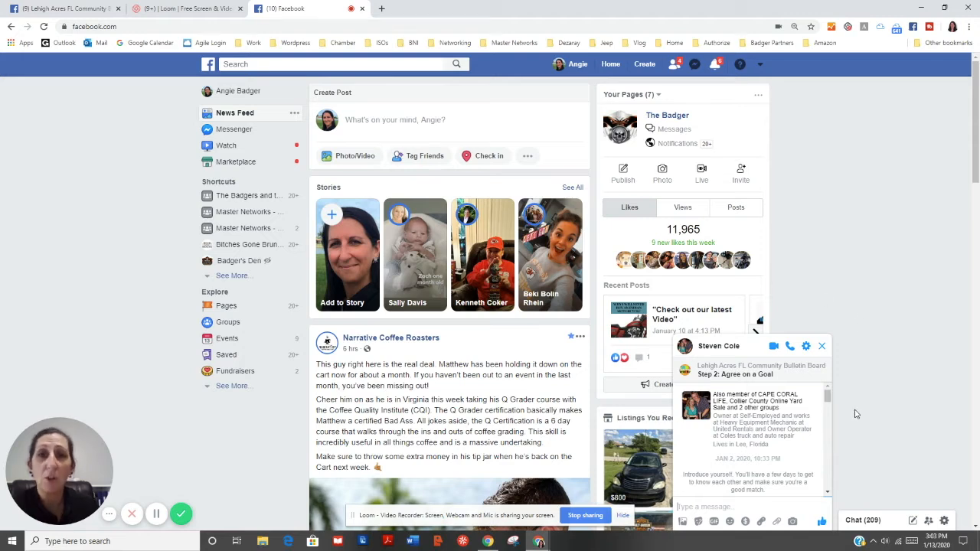
mouse_move(845, 416)
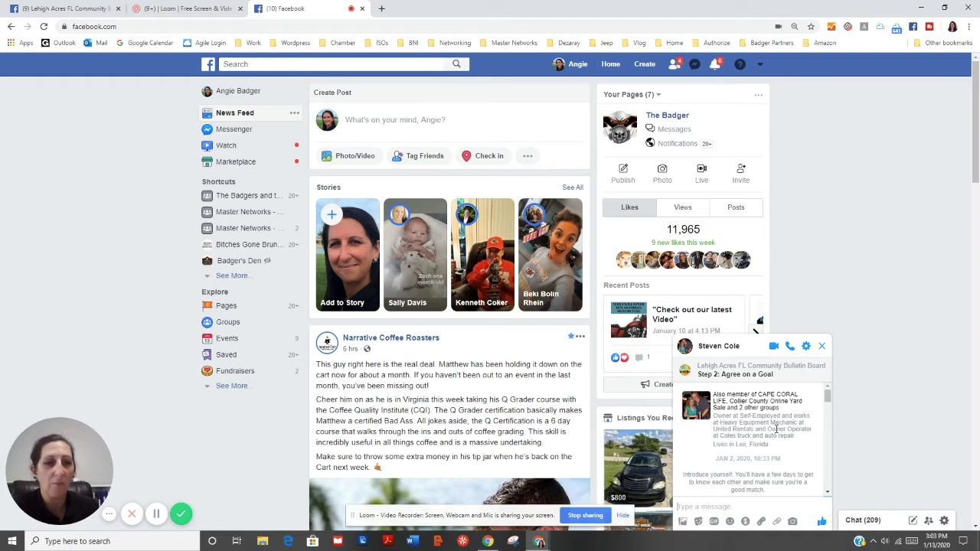
scroll("down", 3)
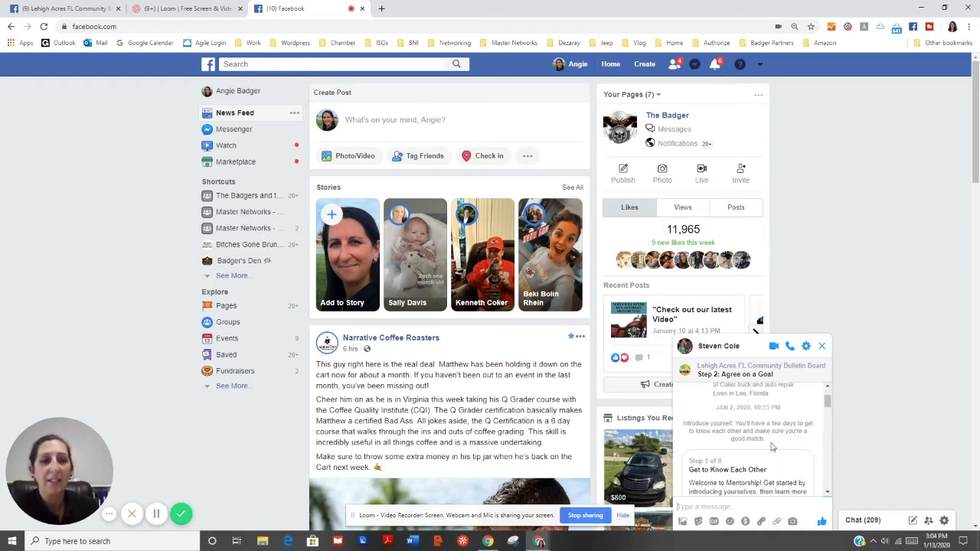
mouse_move(798, 459)
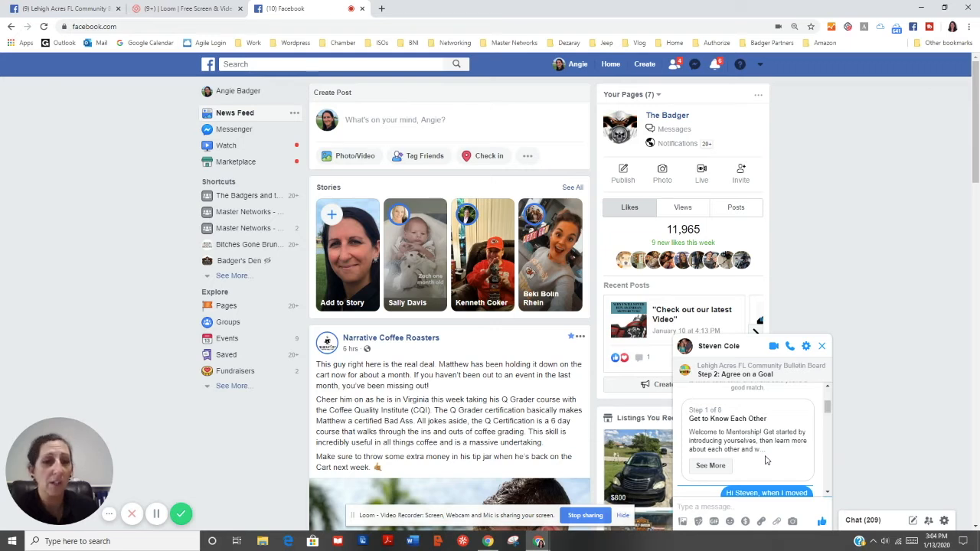
scroll("down", 3)
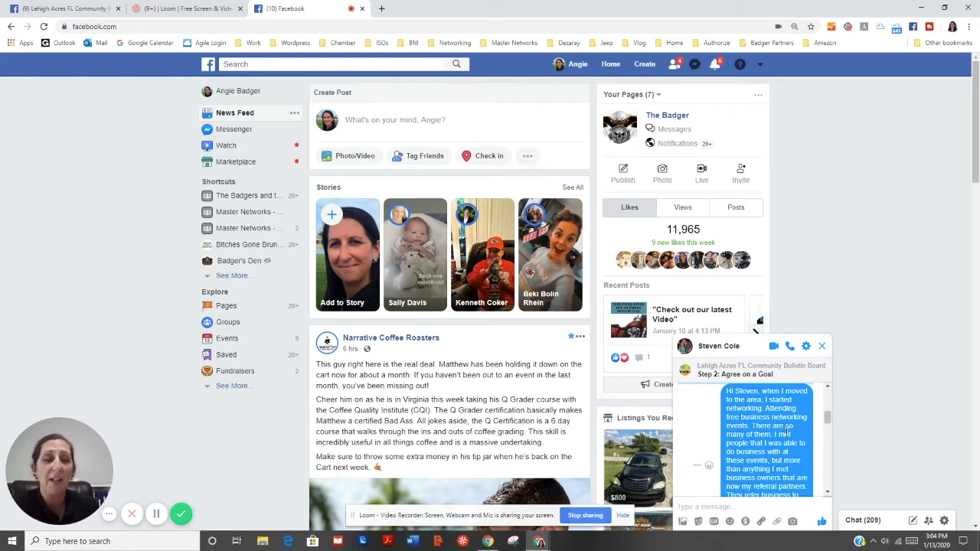
scroll("down", 3)
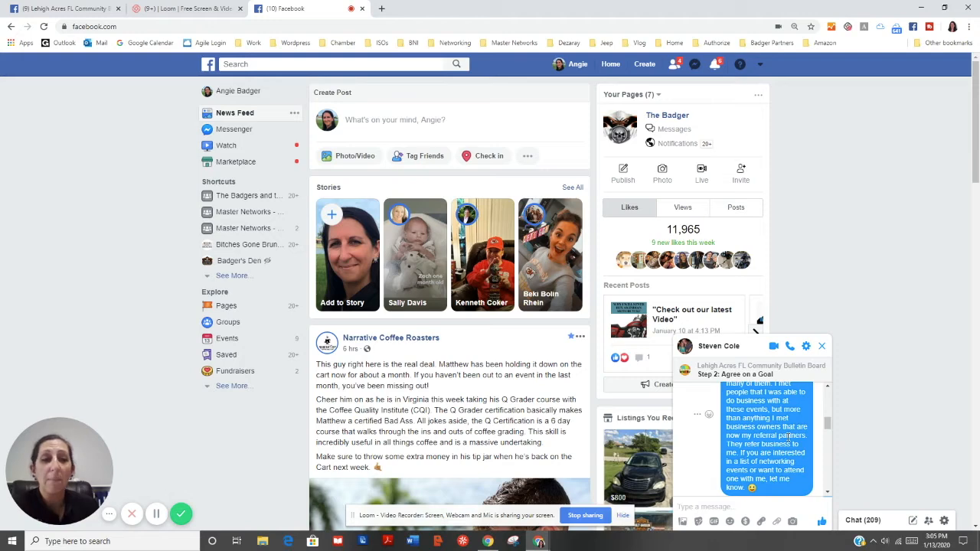
Step: Review the chat's Step 2 and reminders card, then close the mentee chat window
scroll("down", 3)
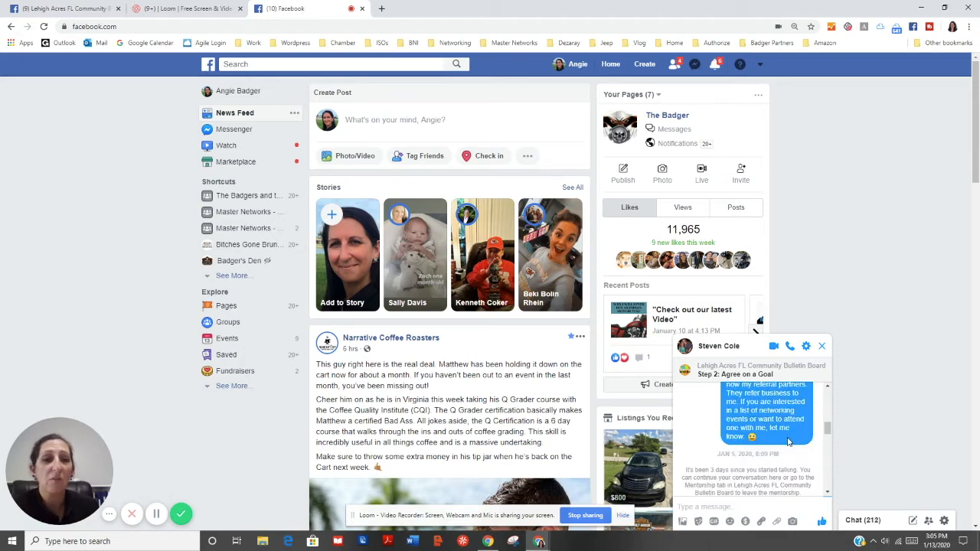
scroll("down", 3)
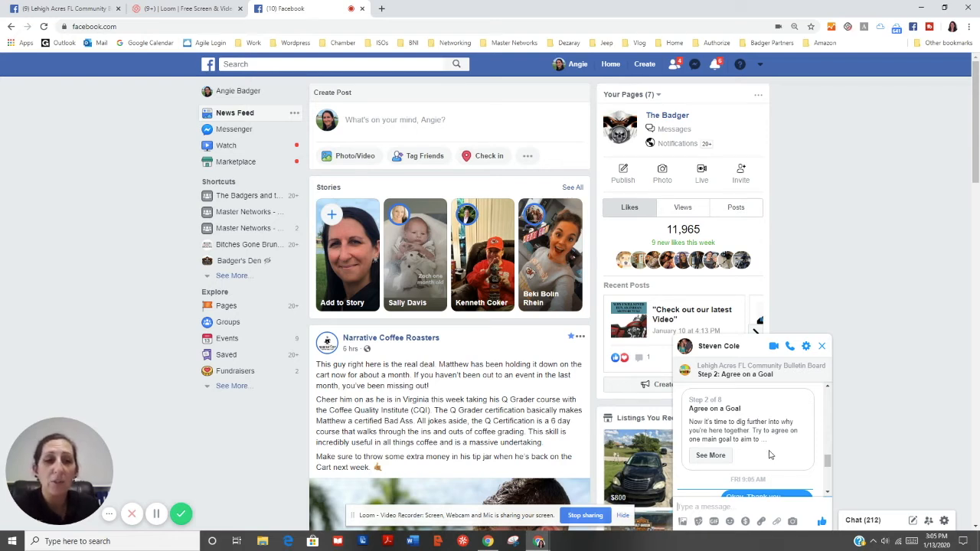
mouse_move(777, 452)
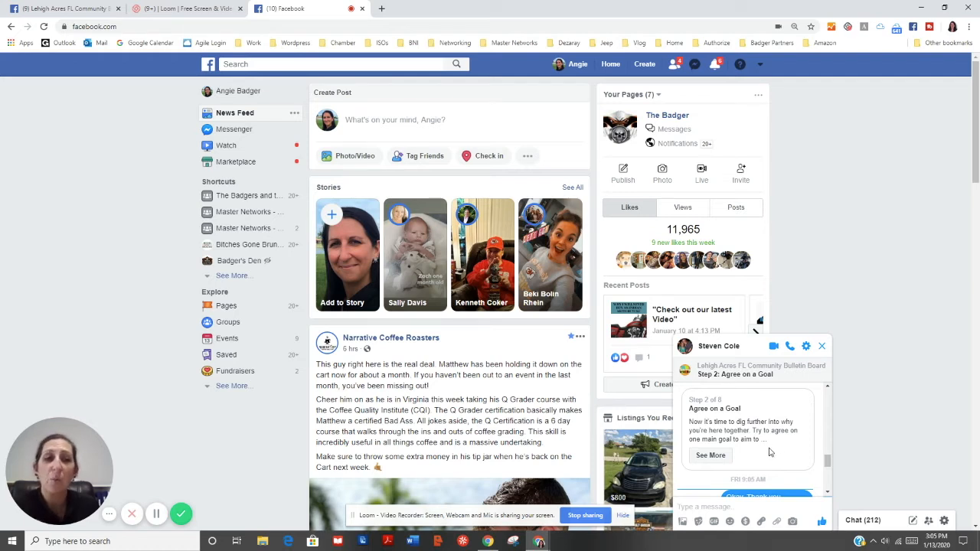
mouse_move(791, 445)
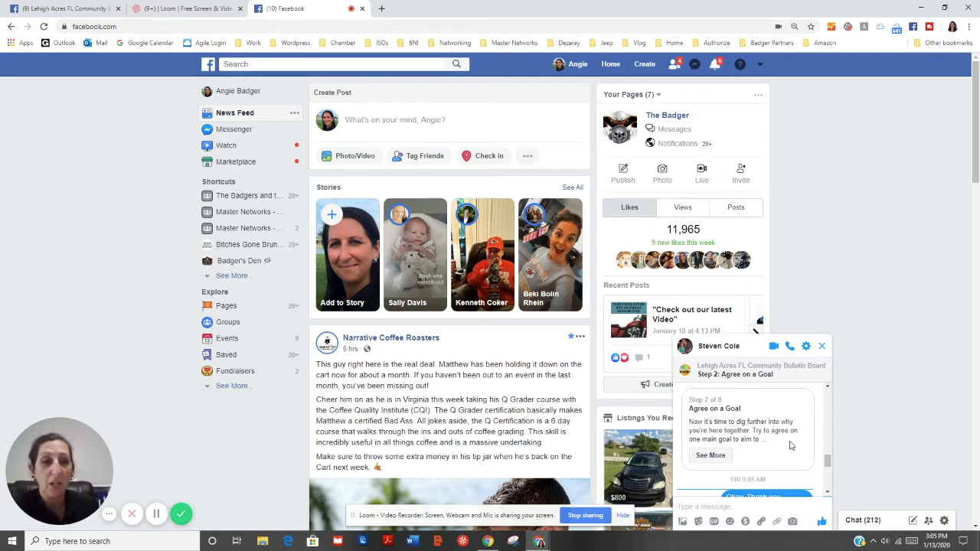
mouse_move(773, 444)
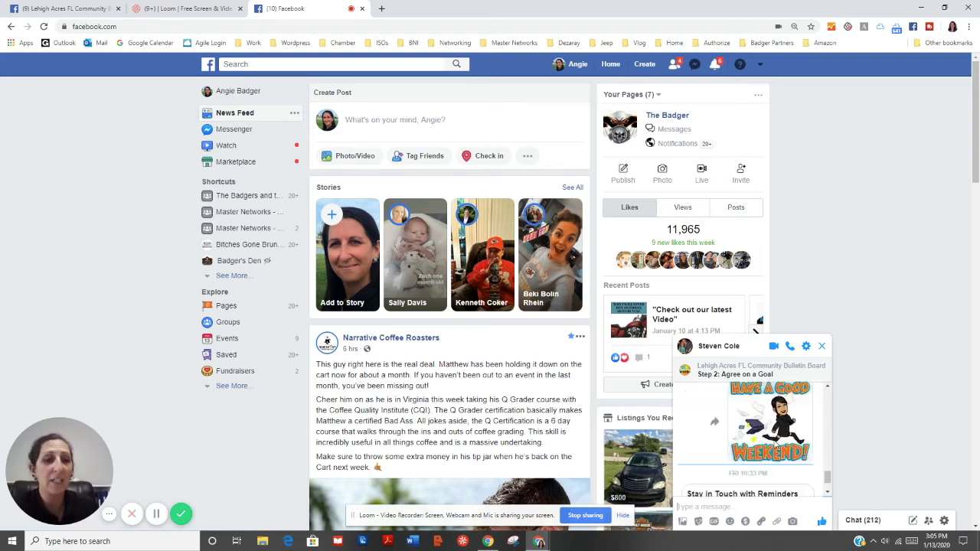
scroll("down", 3)
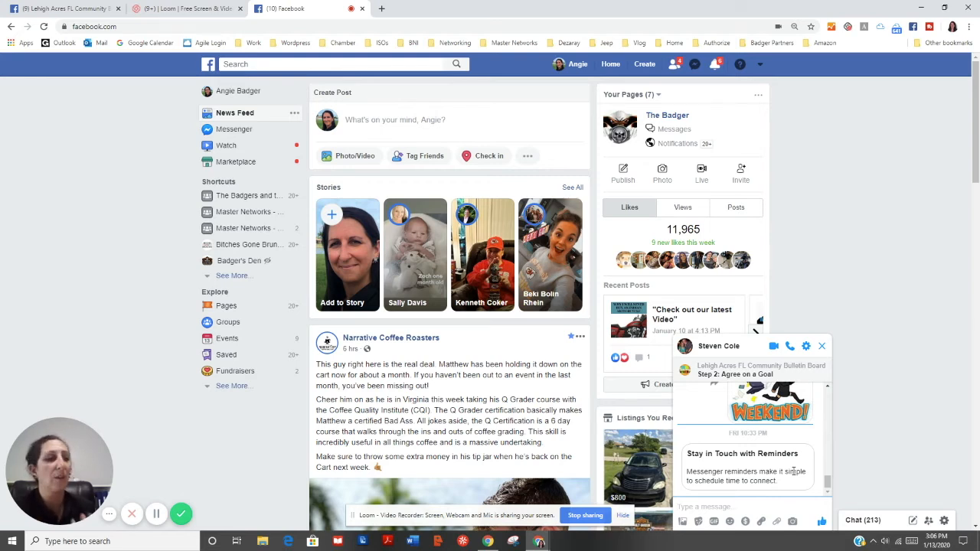
mouse_move(965, 469)
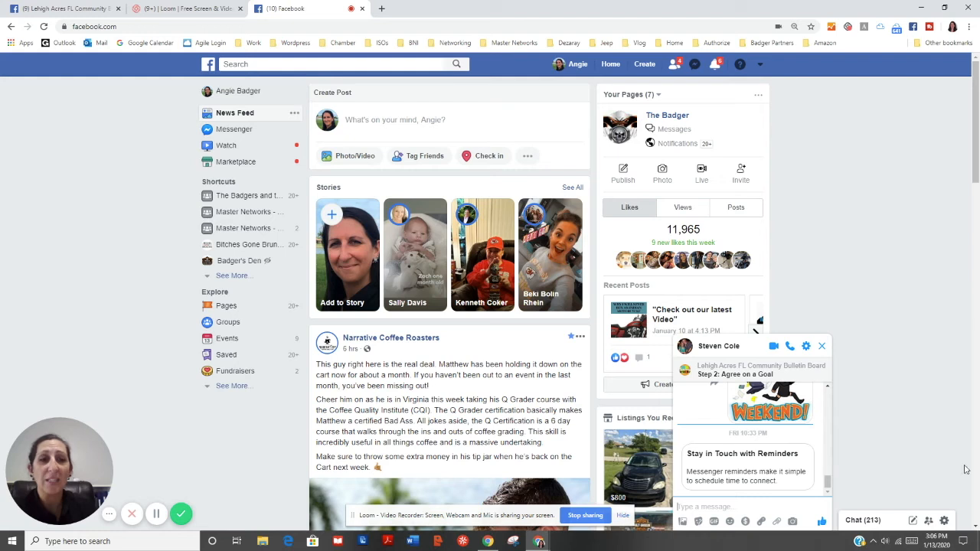
left_click(823, 345)
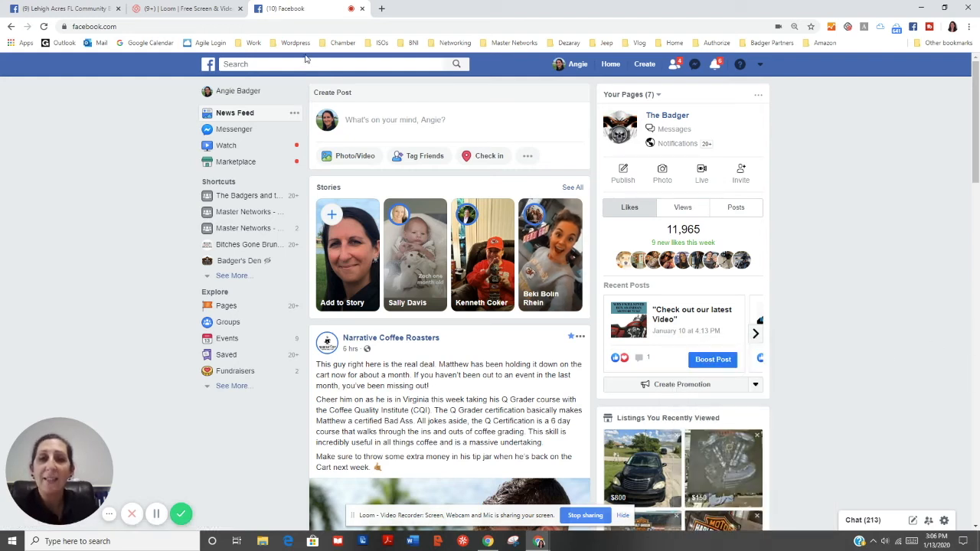
mouse_move(59, 30)
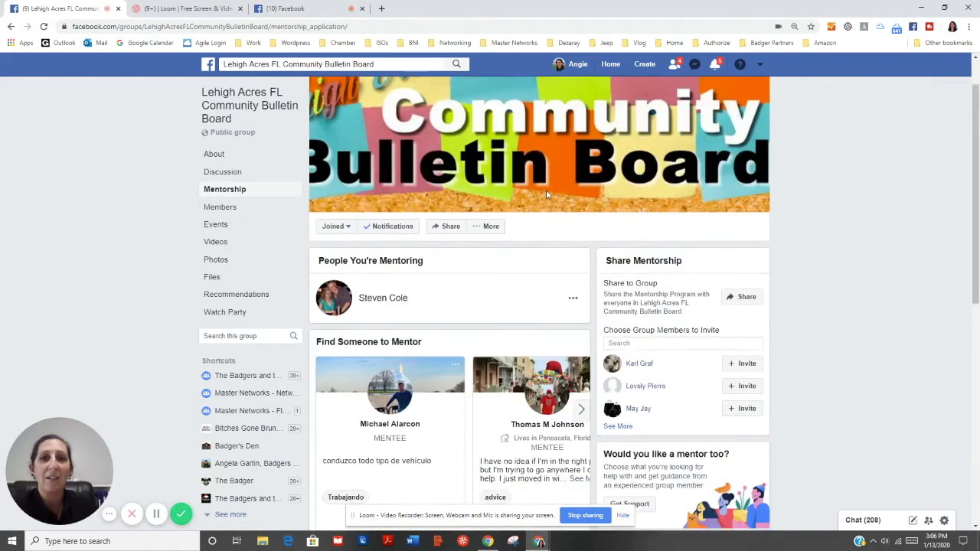
mouse_move(545, 188)
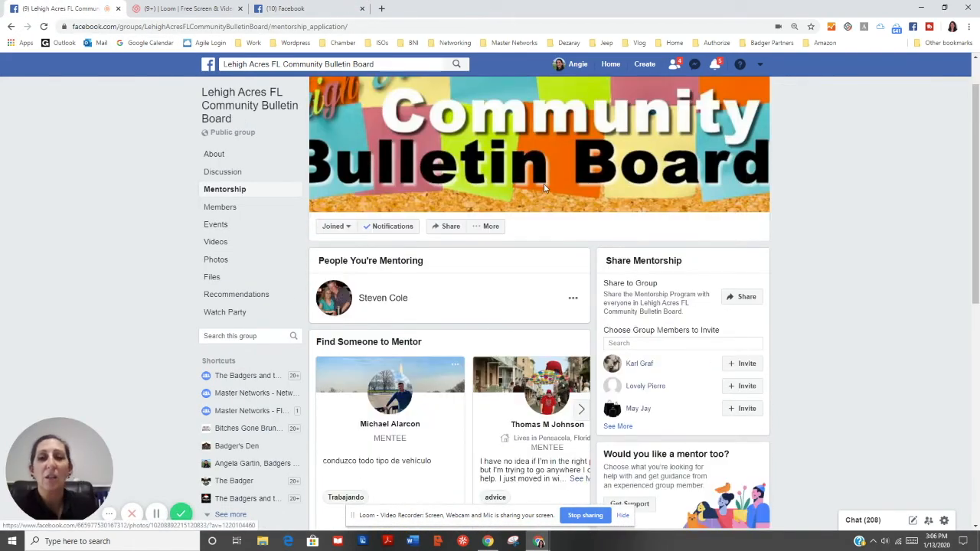